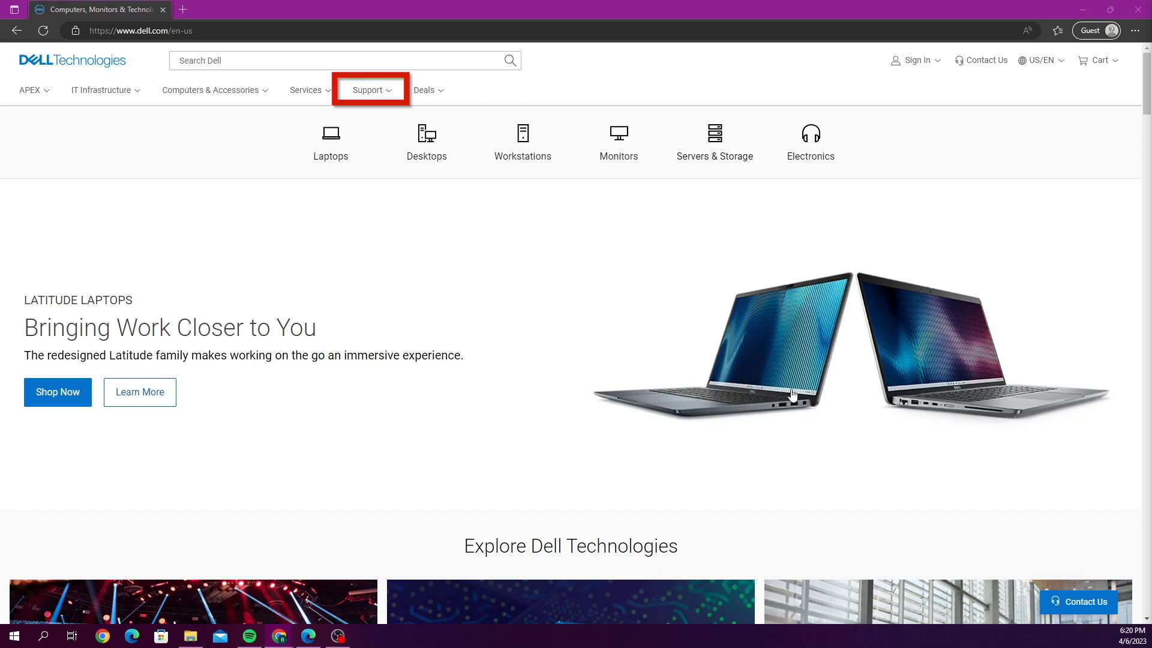
# From Support Home, search for the R430 and open the PowerEdge R430 product page
pyautogui.click(369, 90)
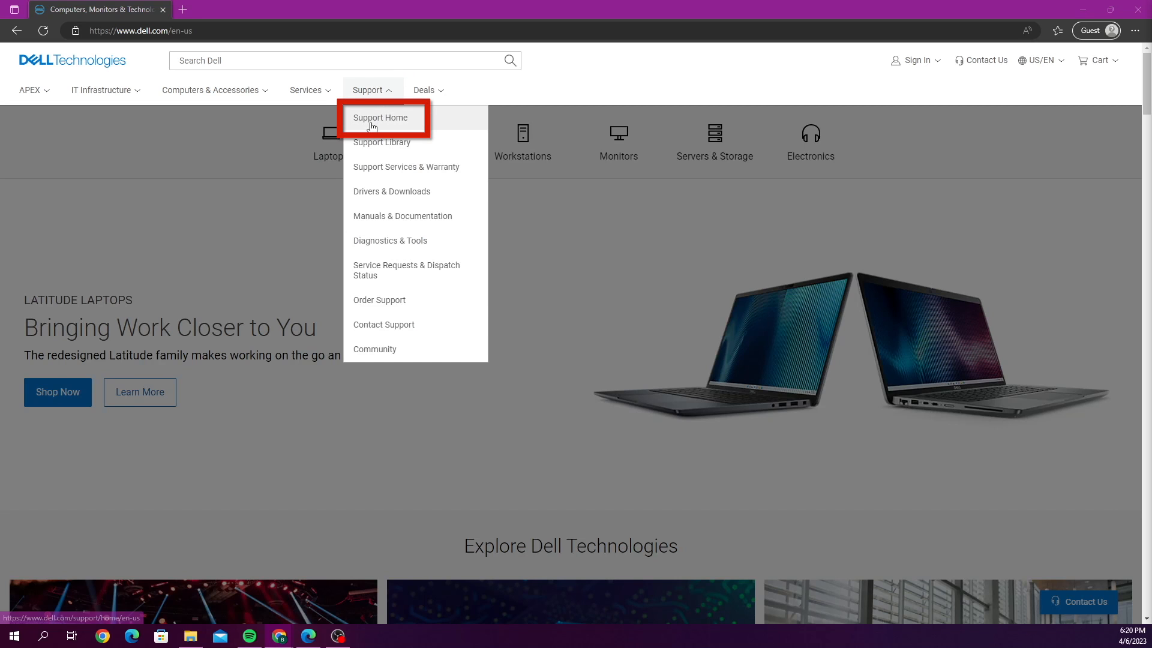
pyautogui.click(380, 118)
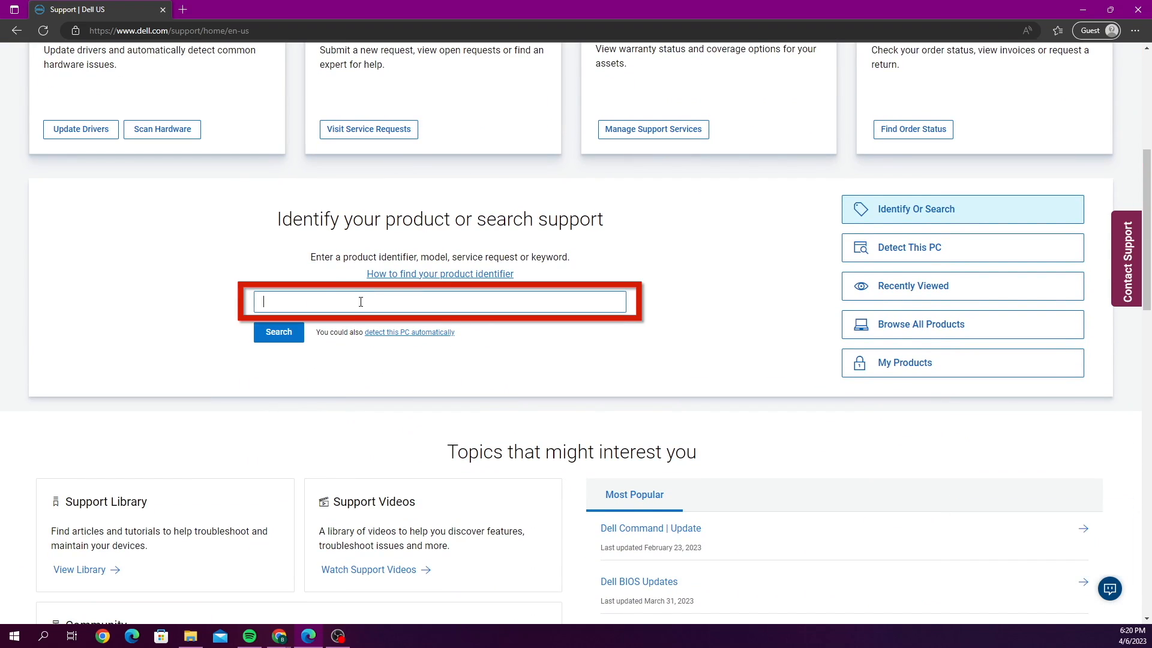
pyautogui.write('R4')
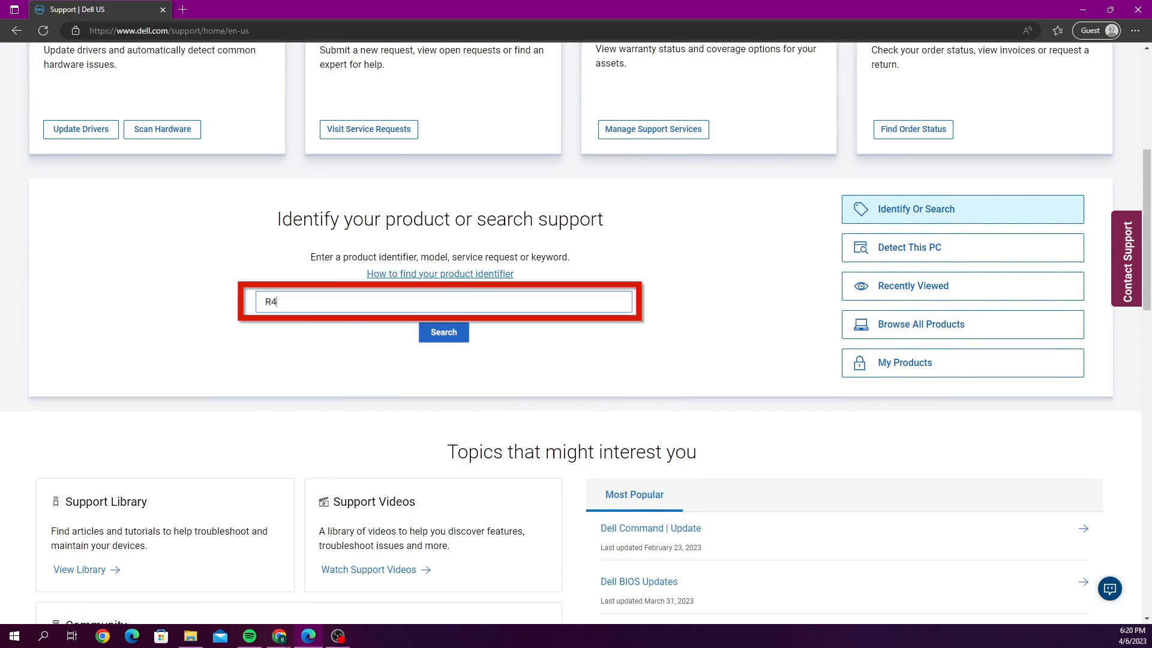
pyautogui.write('Dell DR4300e')
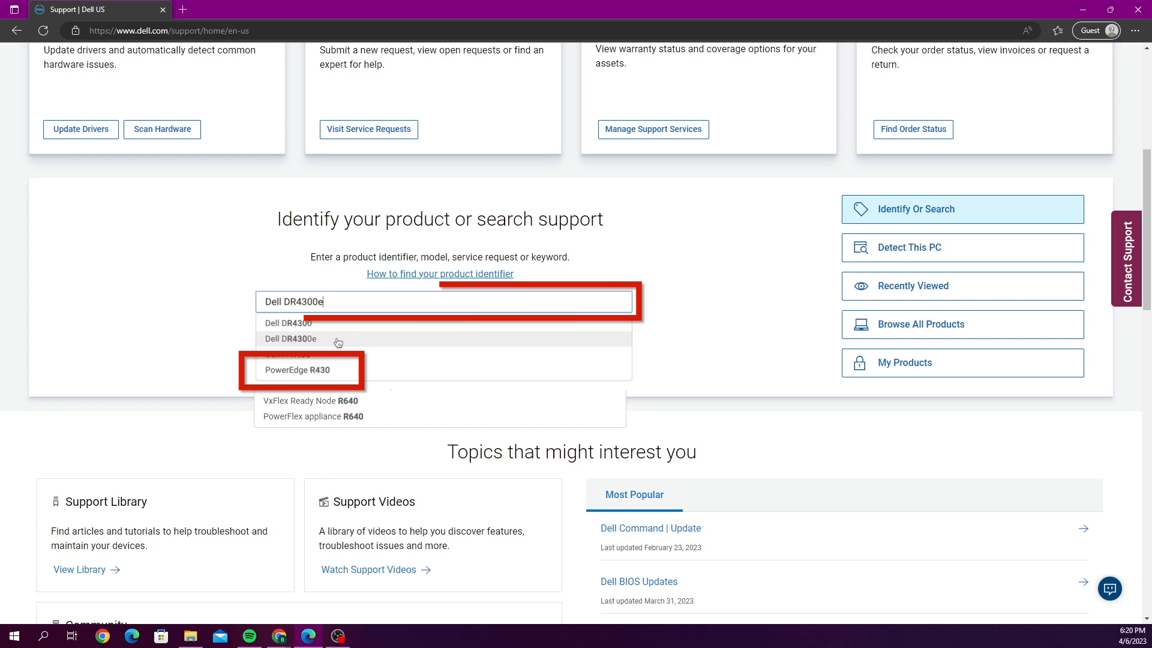
pyautogui.click(298, 369)
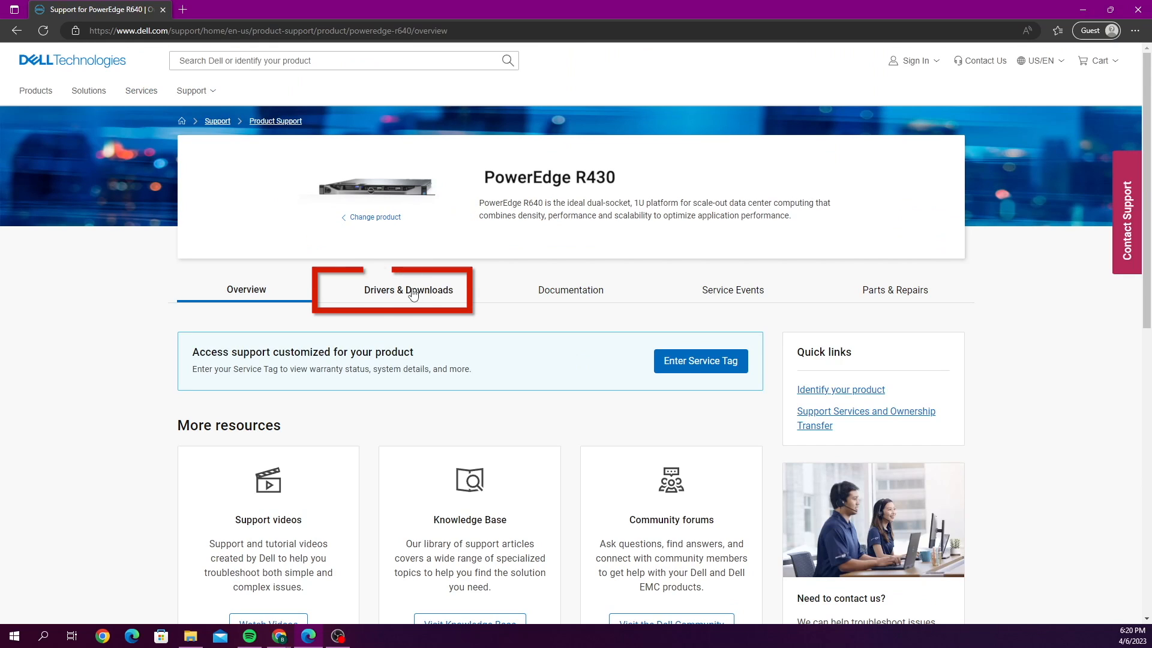
# Filter the R430 Drivers & Downloads to the BIOS category and expand the BIOS 2.17.1 entry
pyautogui.click(408, 289)
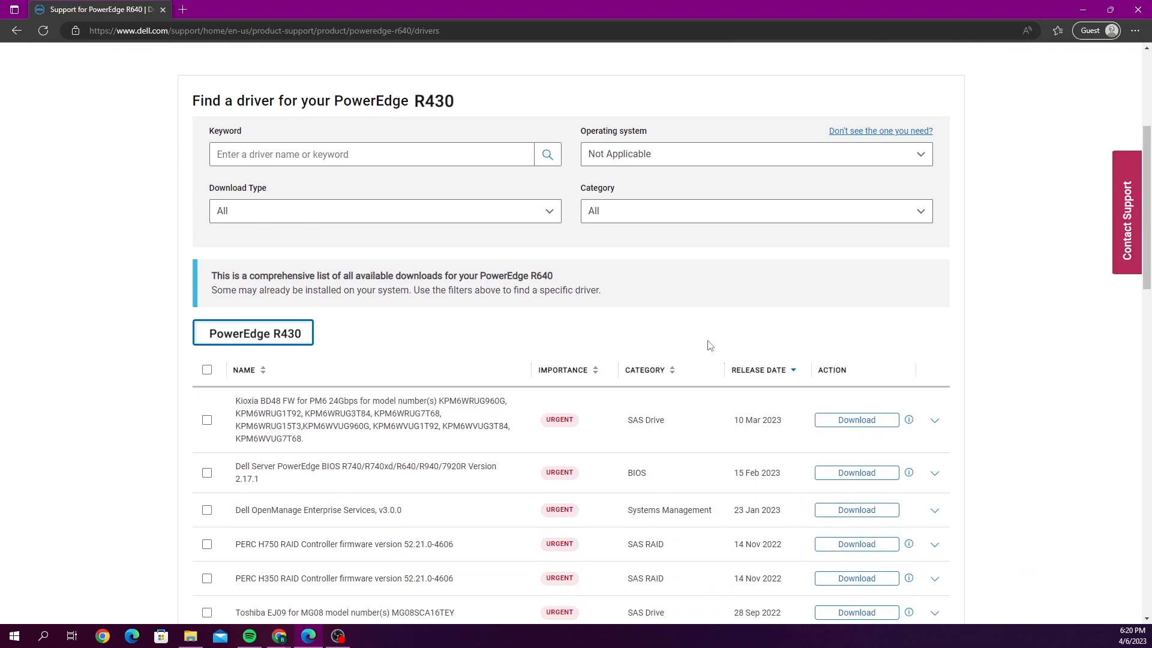
pyautogui.click(756, 211)
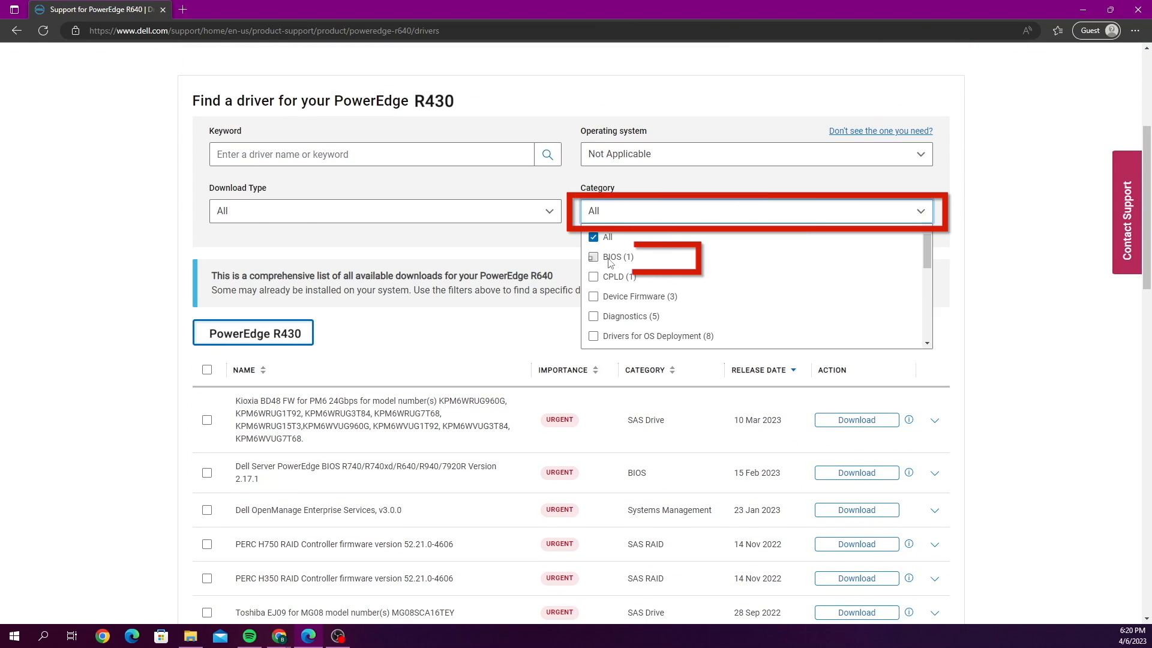
pyautogui.click(593, 256)
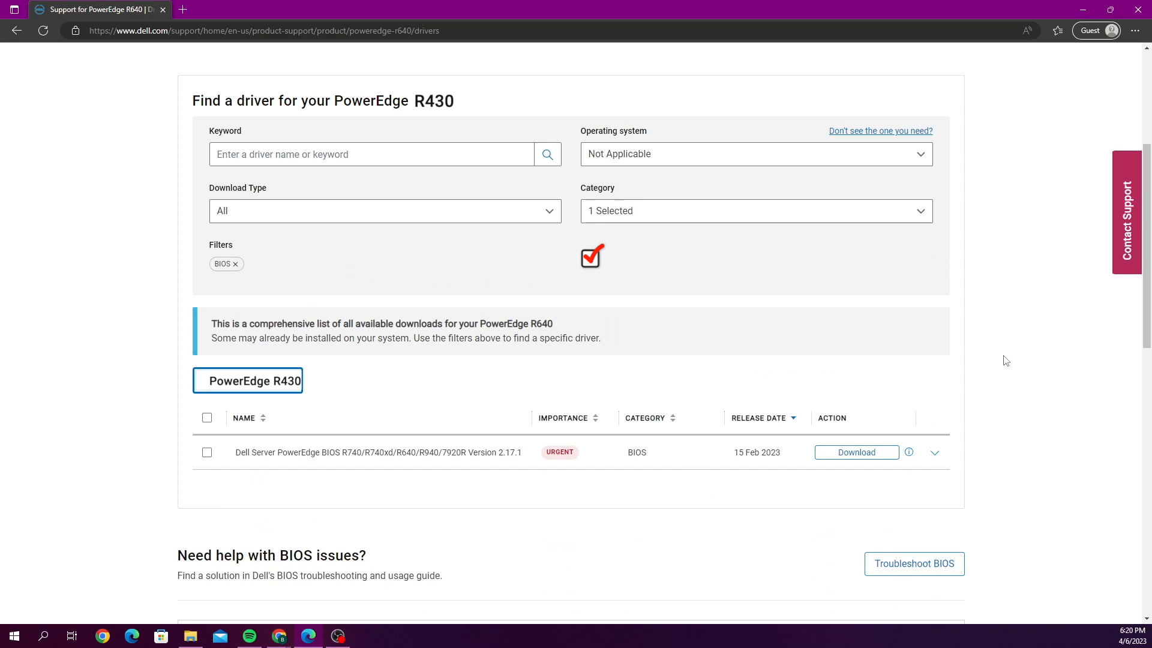
pyautogui.scroll(-3)
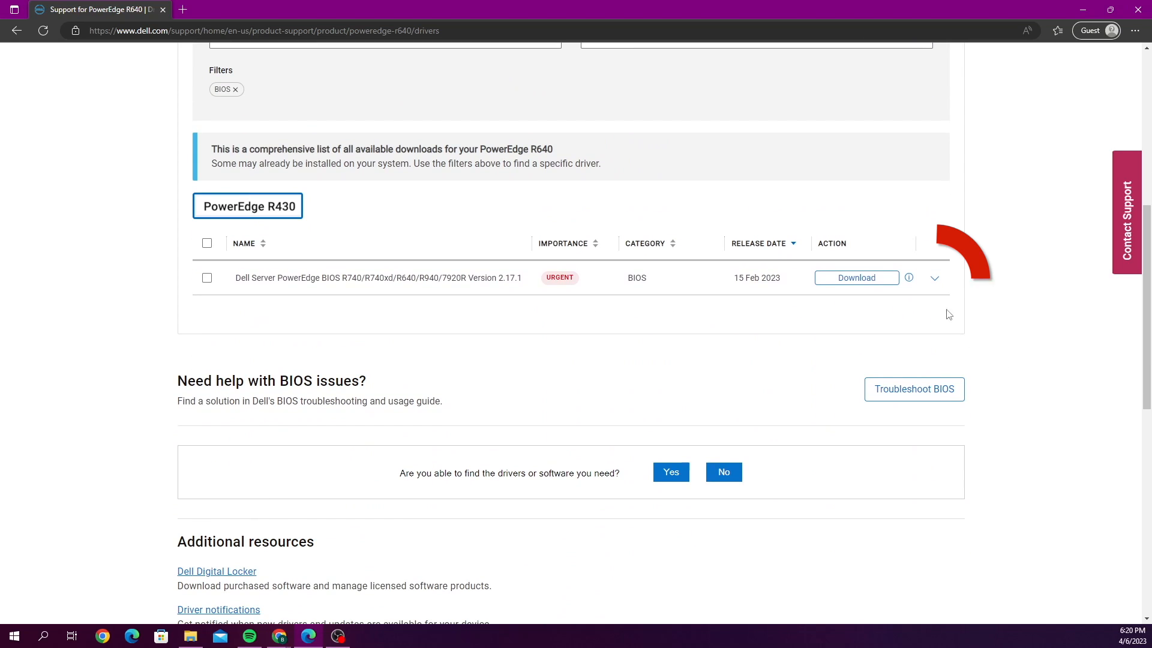
pyautogui.click(935, 277)
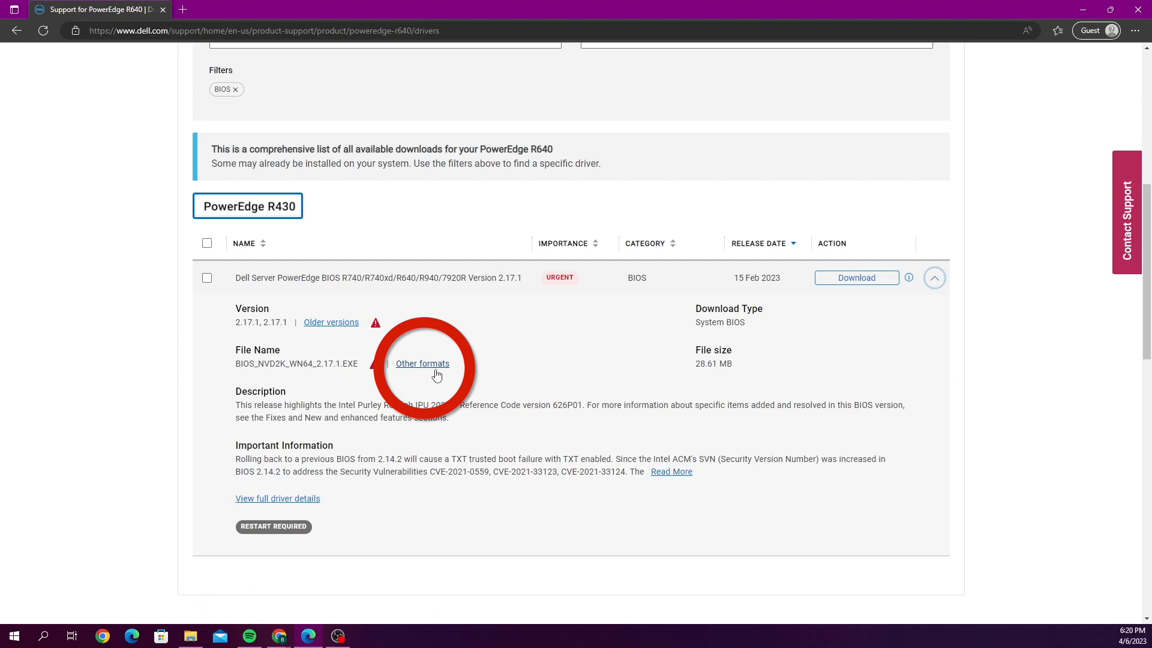
# Download the BIOS update in .efi format and keep R740-021701.efi
pyautogui.click(421, 363)
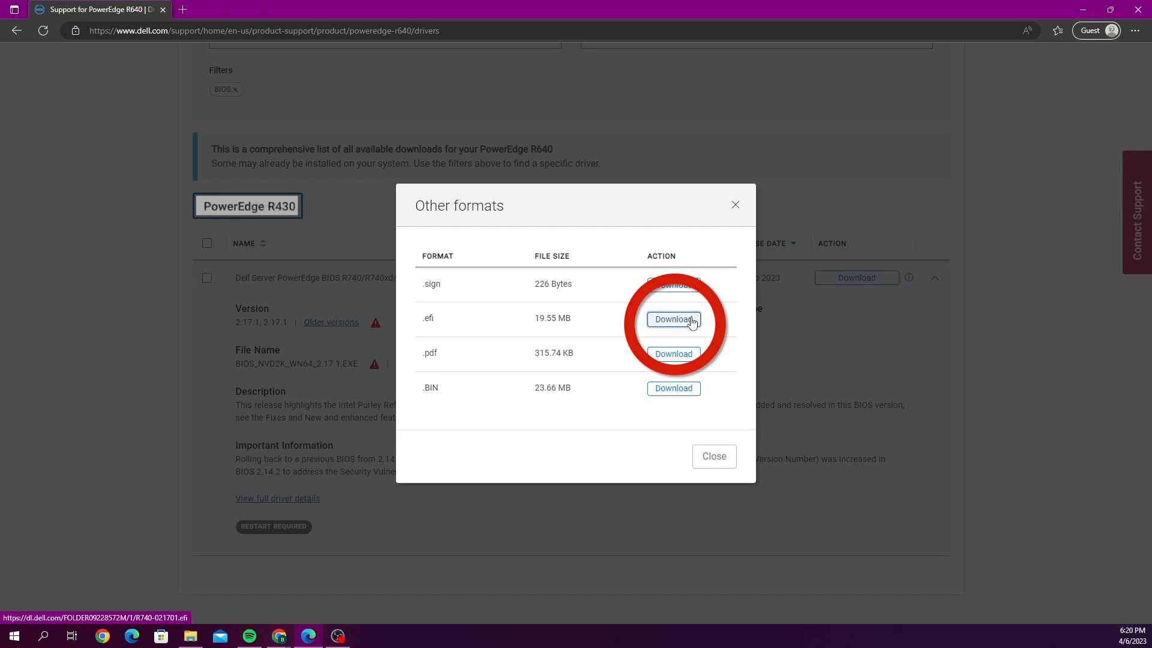
pyautogui.click(673, 319)
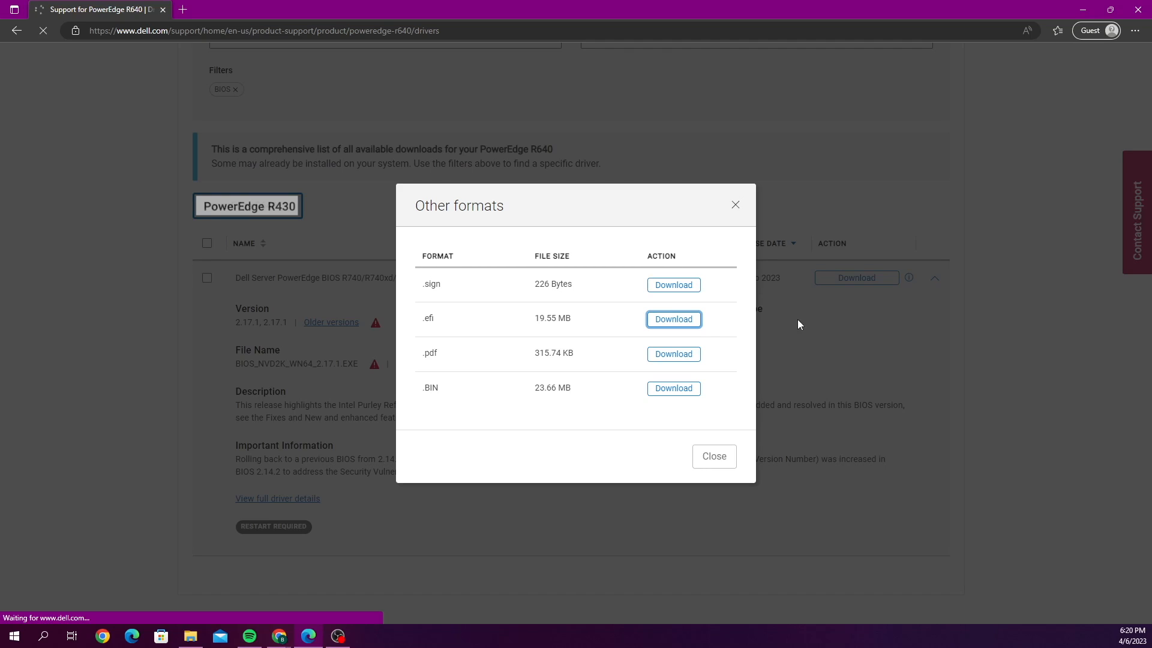
pyautogui.click(672, 318)
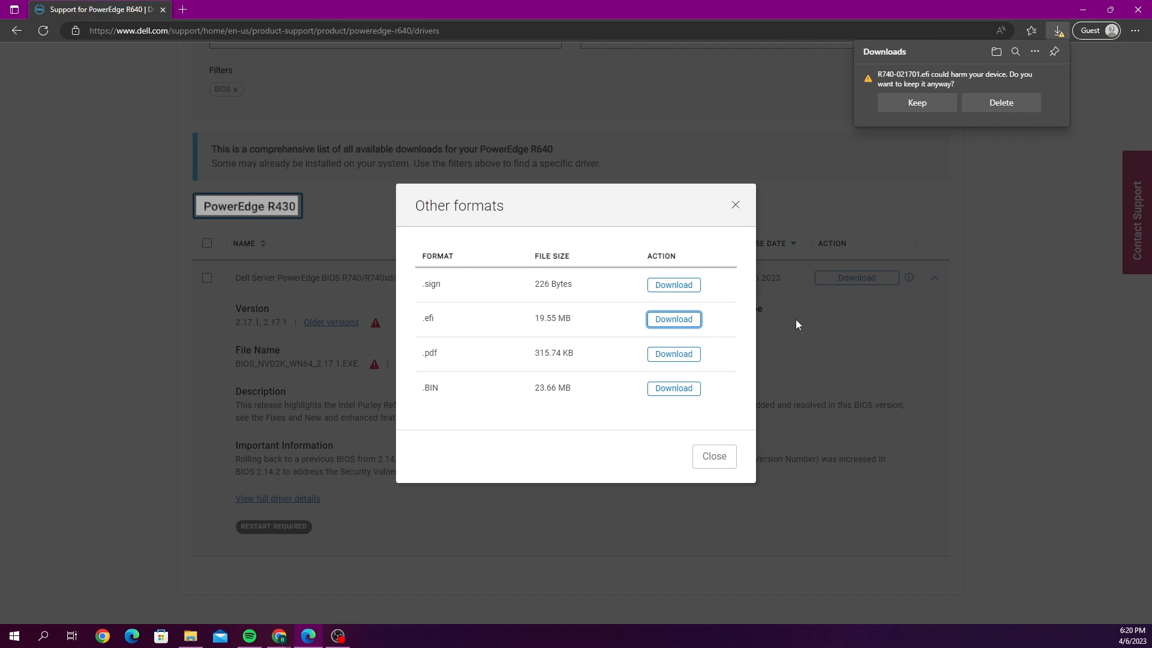
pyautogui.moveTo(912, 150)
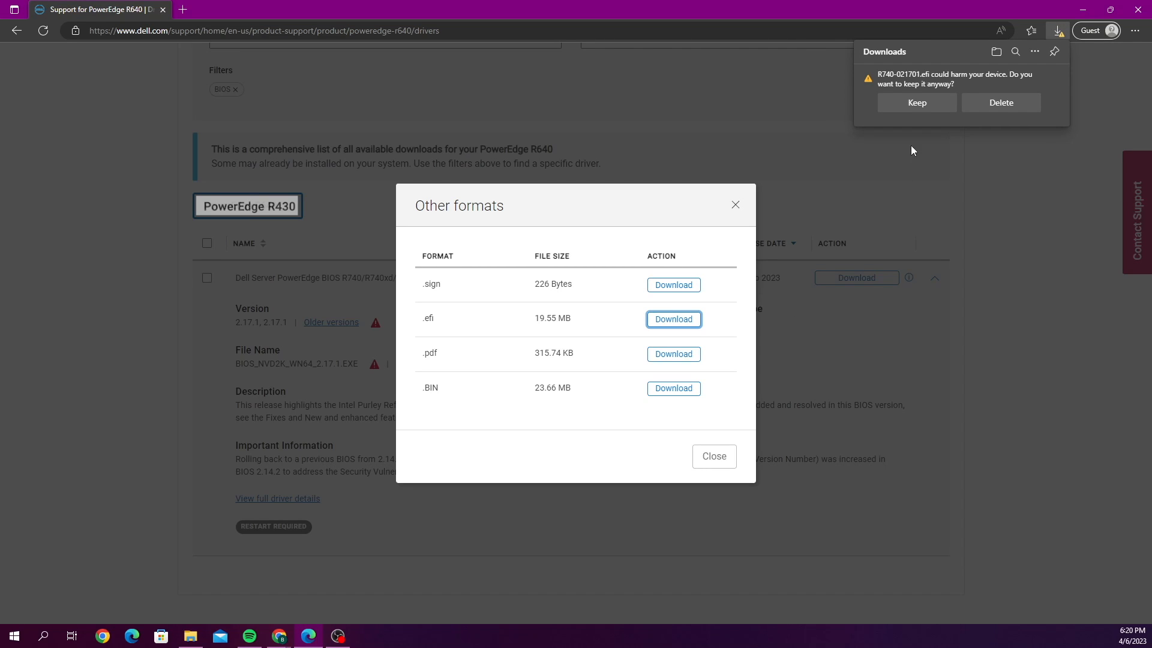
pyautogui.click(916, 102)
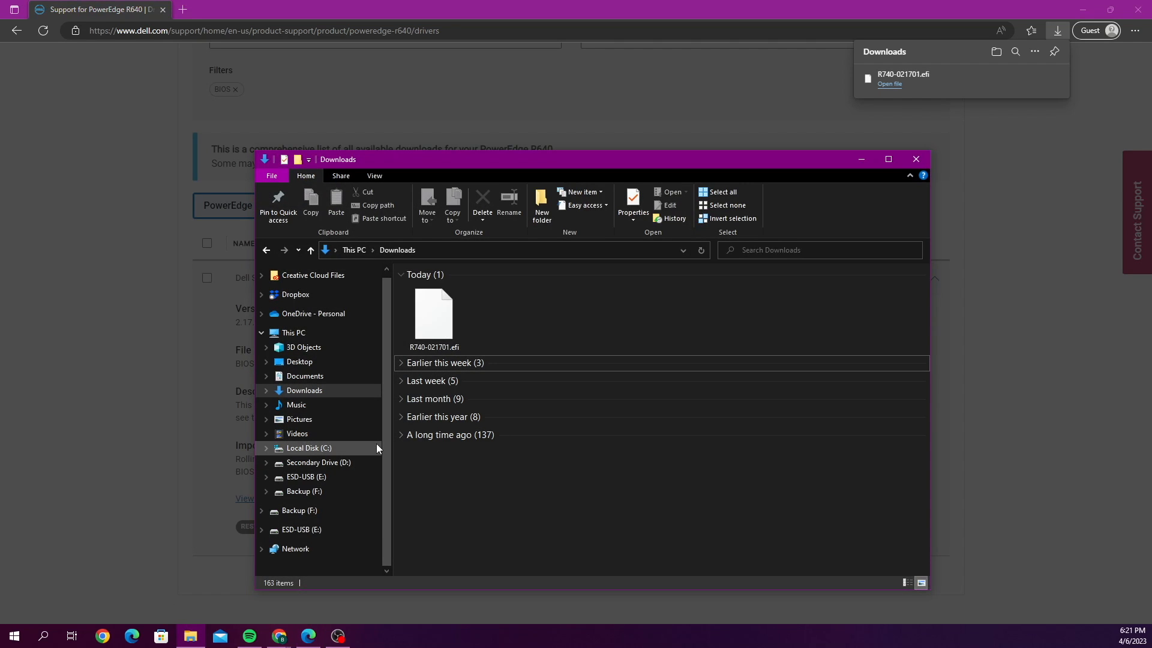
# Drag R740-021701.efi from Downloads onto the ESD-USB (E:) drive
pyautogui.click(433, 312)
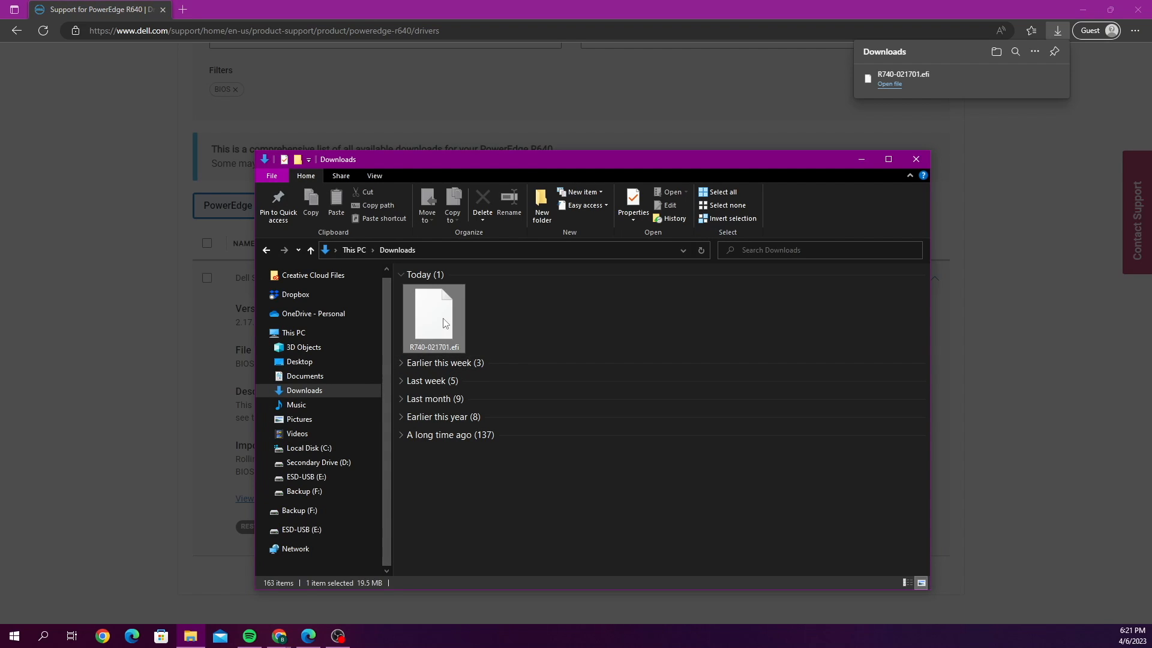
pyautogui.moveTo(433, 320); pyautogui.dragTo(297, 530)
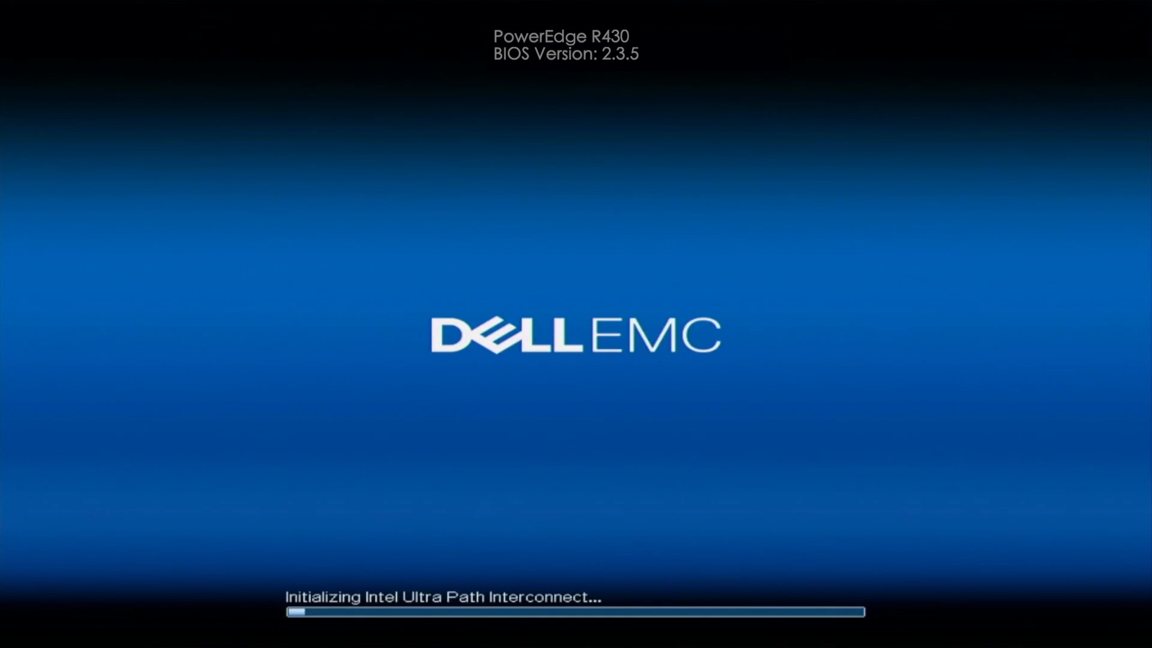
# Enter Boot Manager with F11 and go to System Utilities > BIOS Update File Explorer
pyautogui.press('F11')
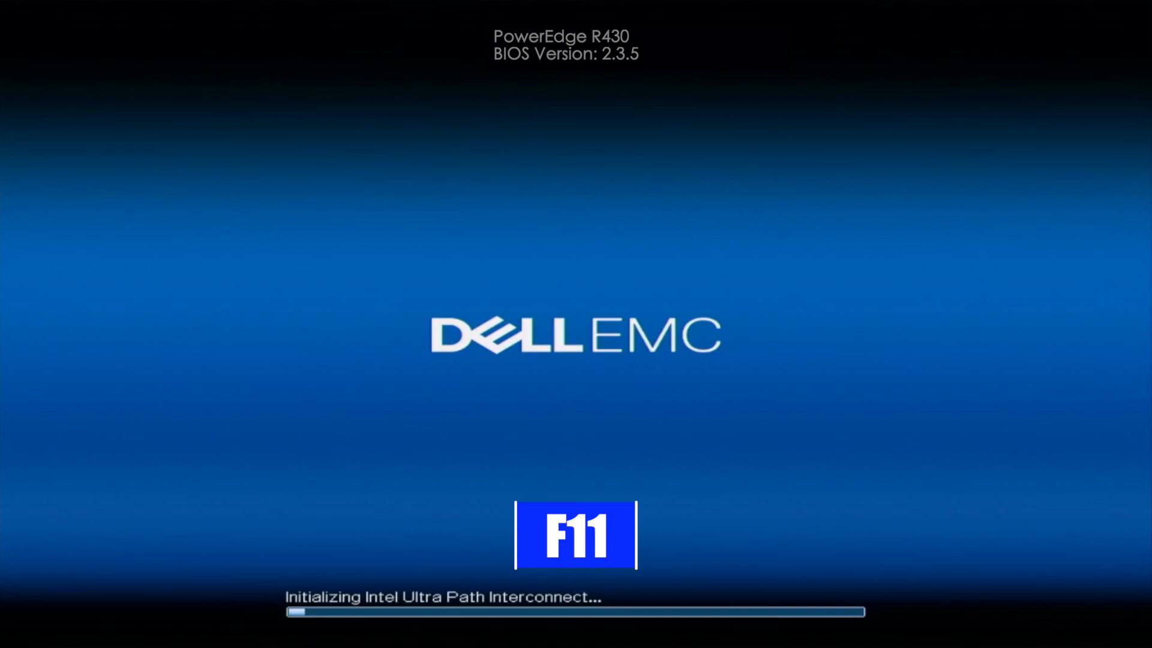
pyautogui.press('F11')
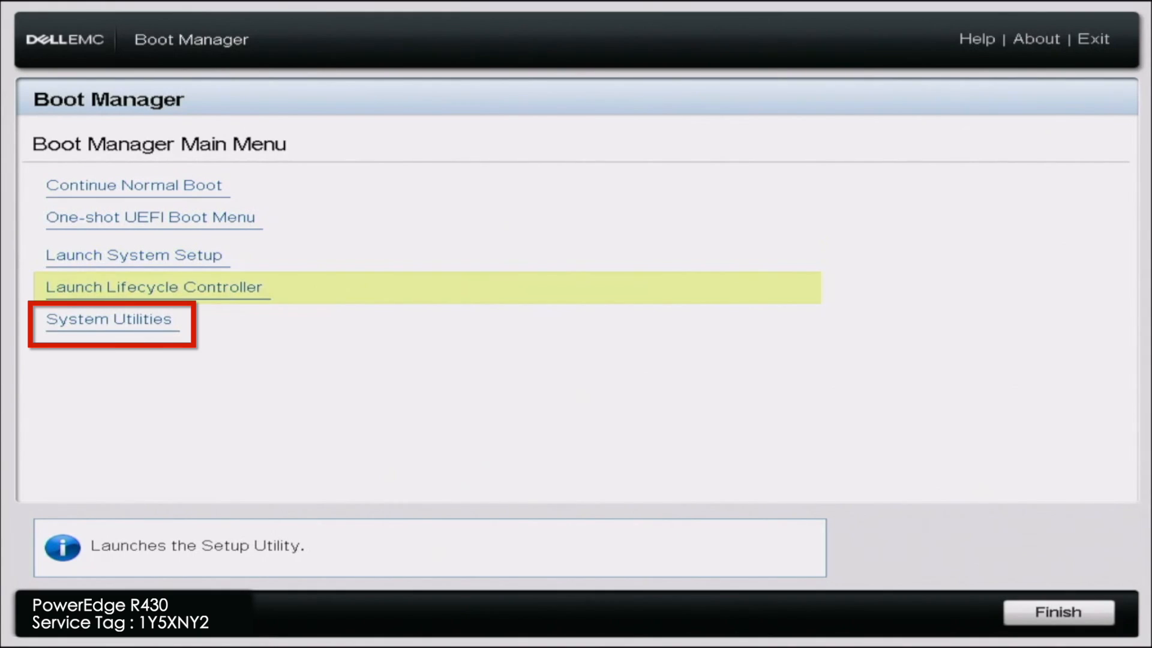
pyautogui.click(108, 319)
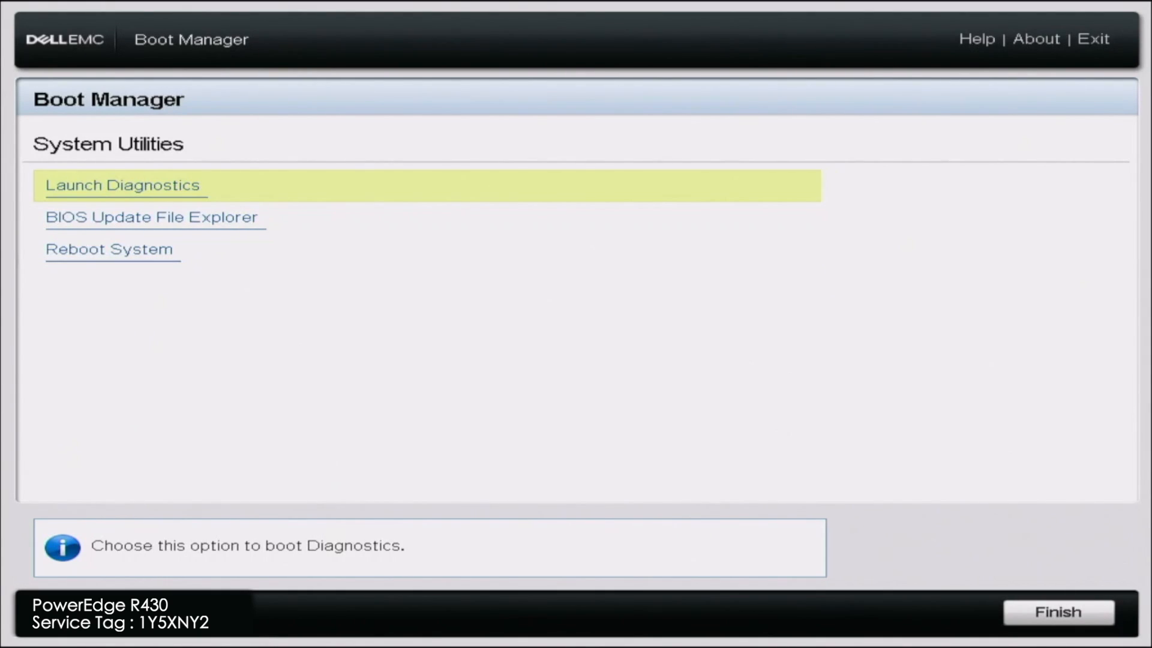
pyautogui.click(154, 217)
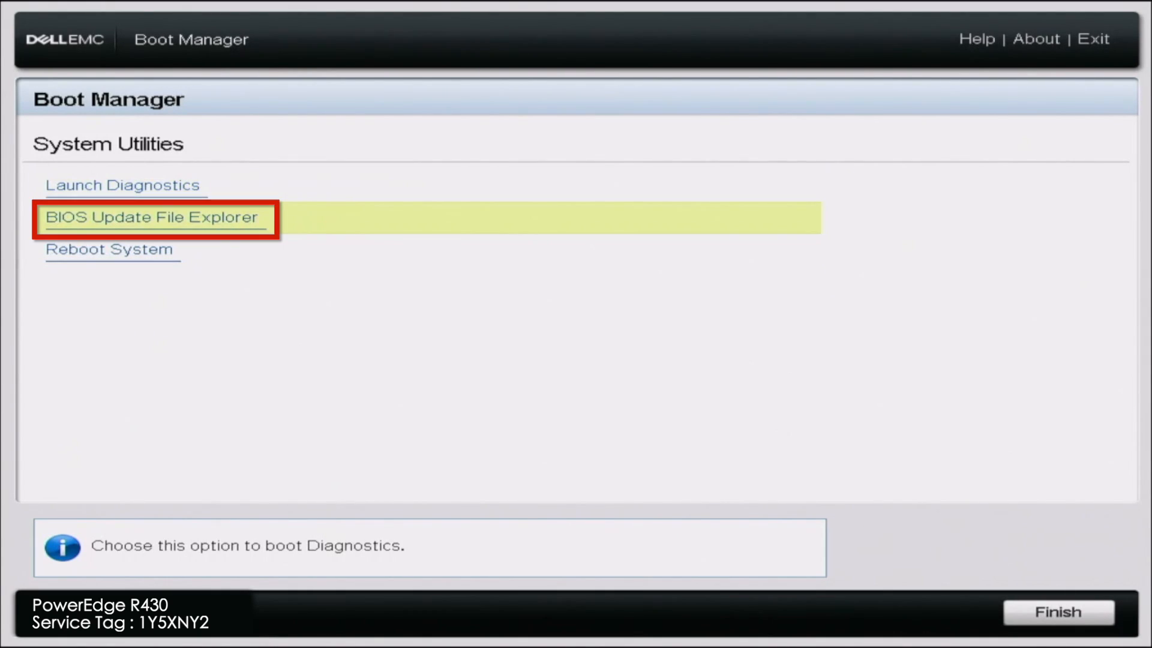
# Browse the front USB disk and launch R430-021202.efi as the BIOS update
pyautogui.click(151, 217)
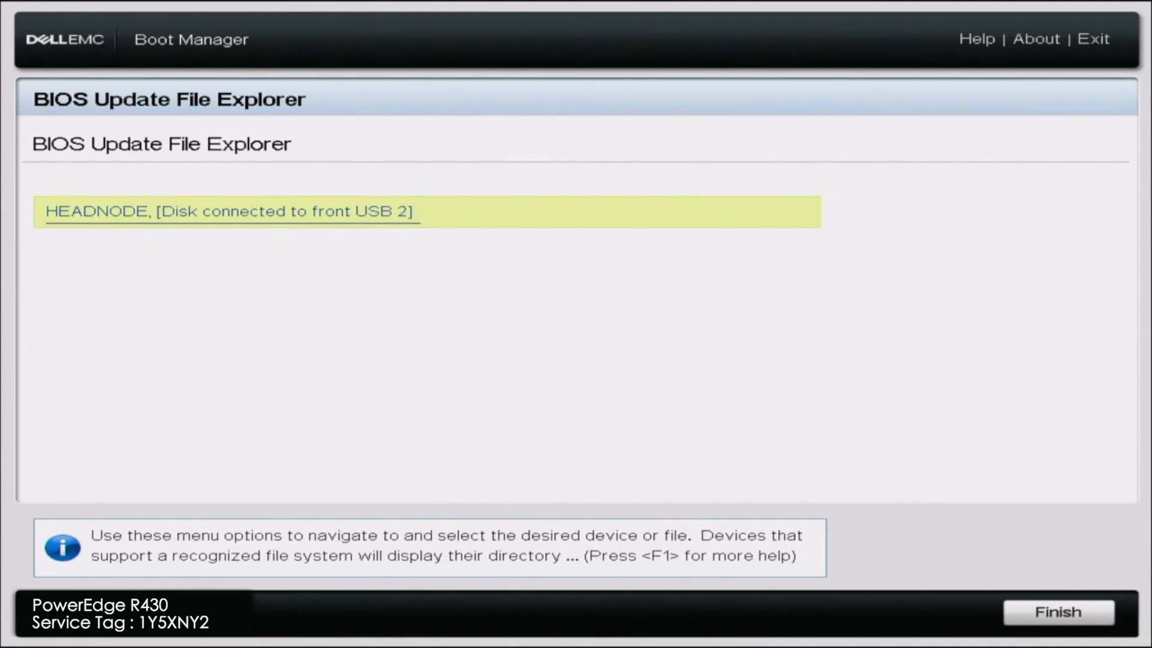
pyautogui.click(228, 210)
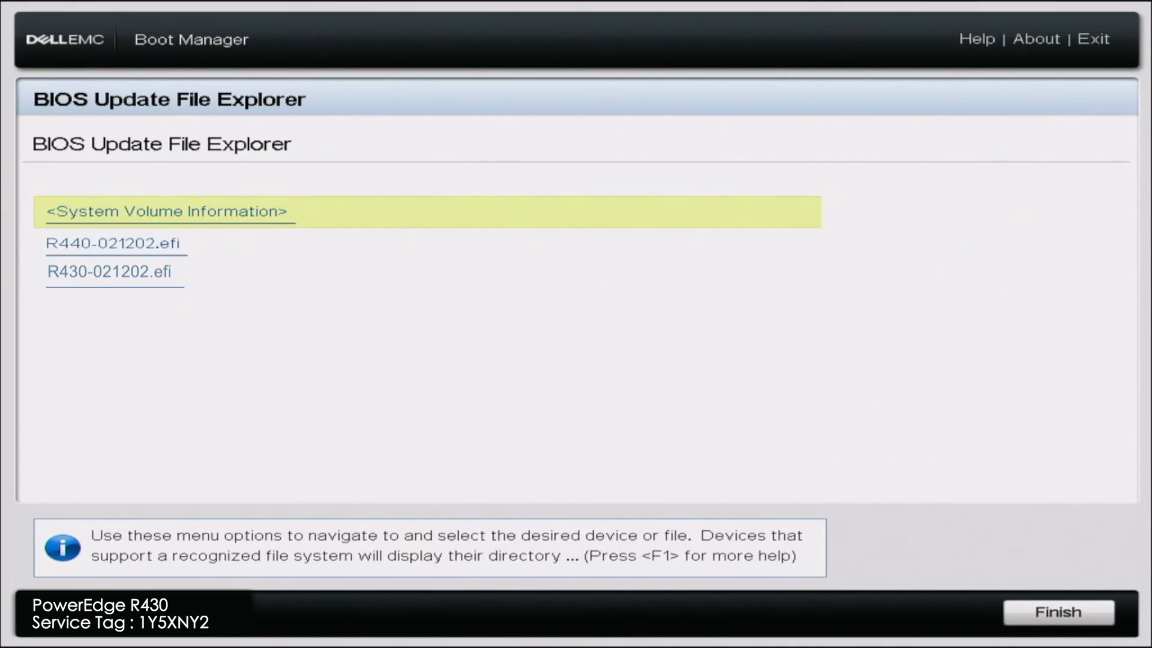
pyautogui.click(112, 274)
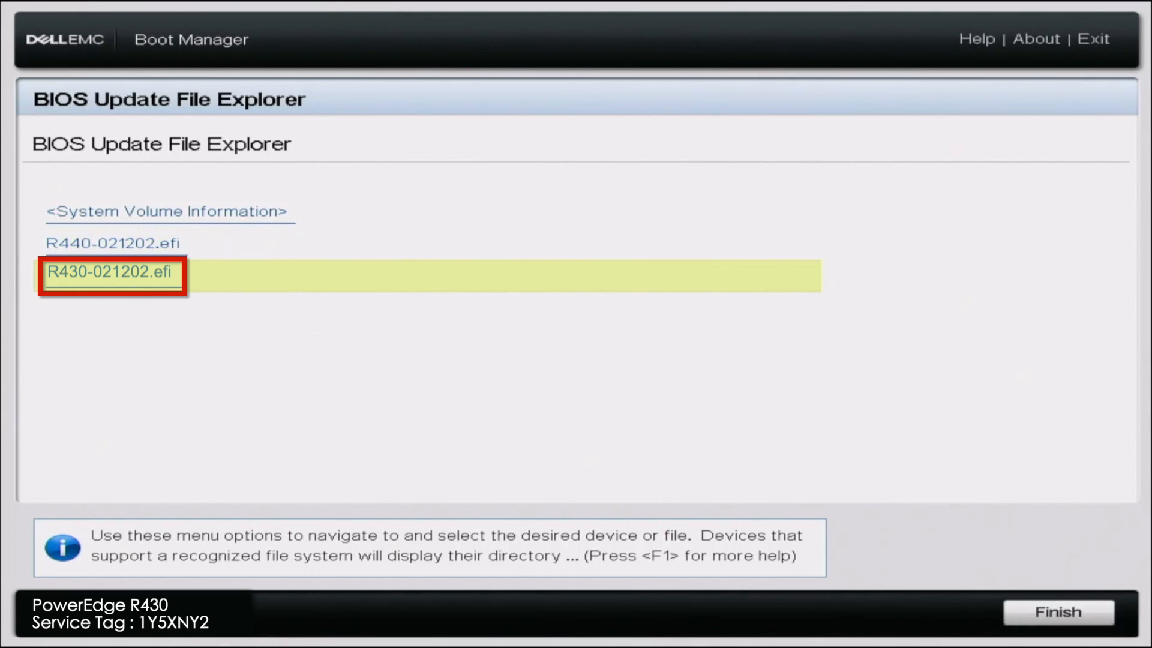
pyautogui.click(110, 274)
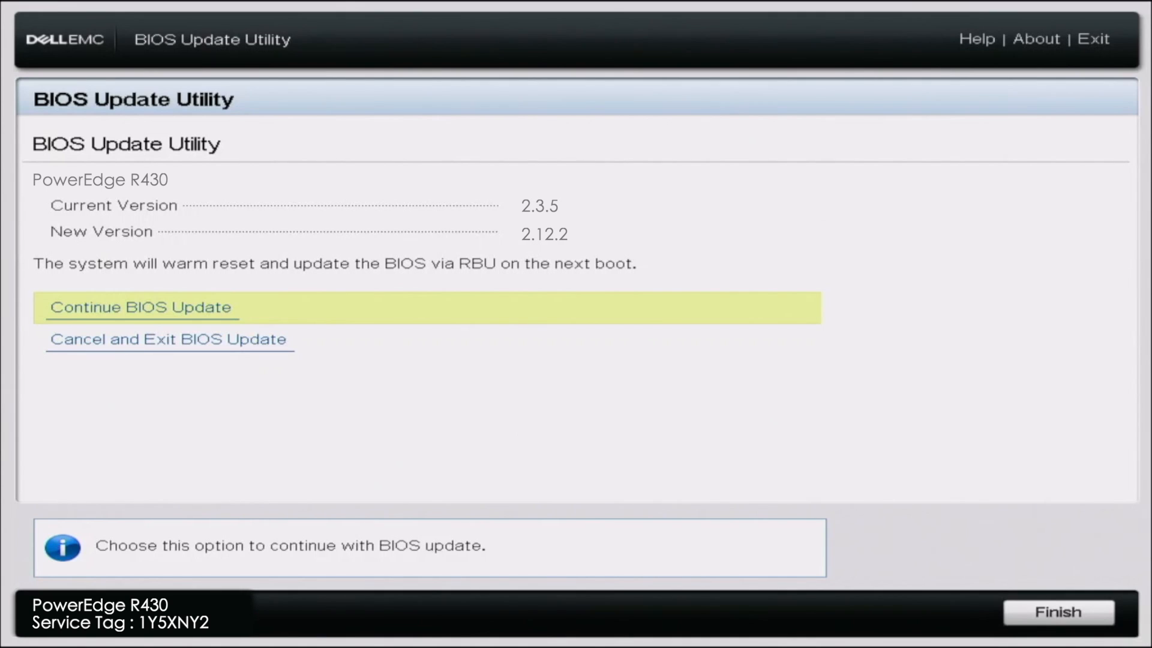
# Continue the BIOS update to flash version 2.12.2 over 2.3.5
pyautogui.click(140, 307)
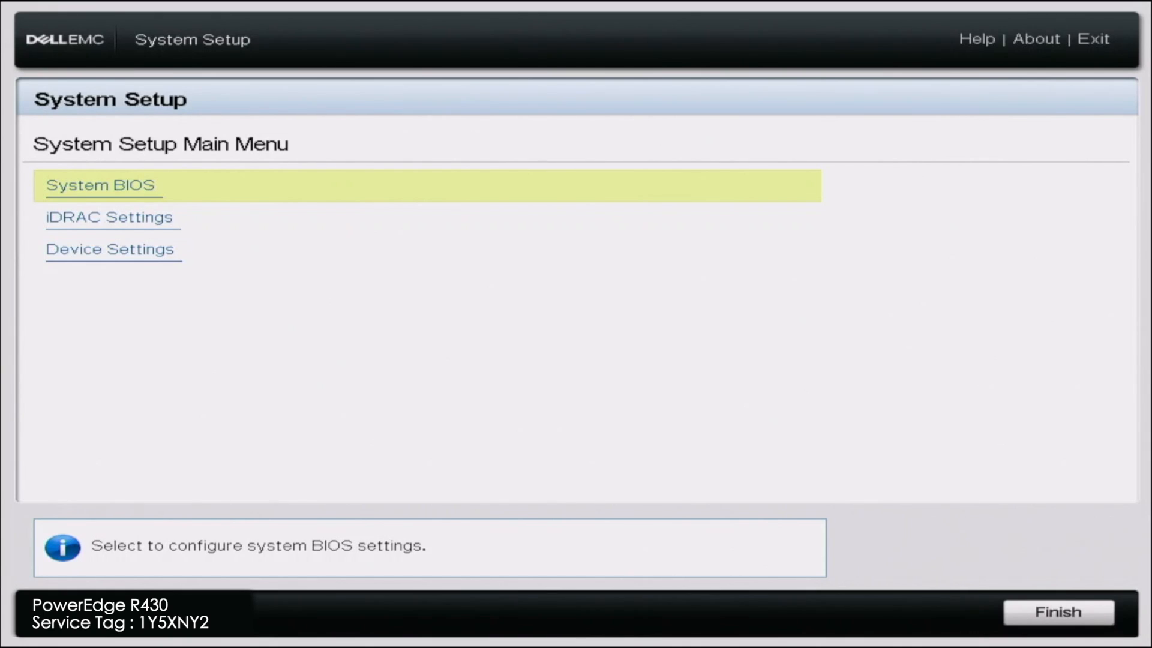
# Open System BIOS > System Information to confirm BIOS Version 2.12.2
pyautogui.click(101, 184)
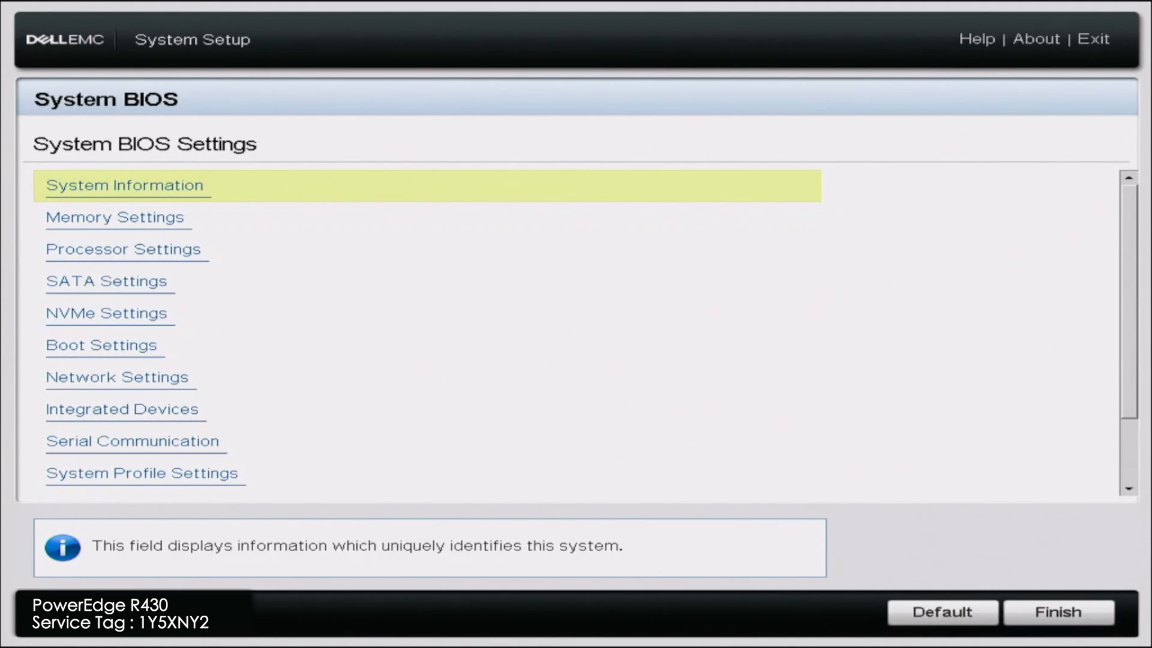
pyautogui.click(125, 184)
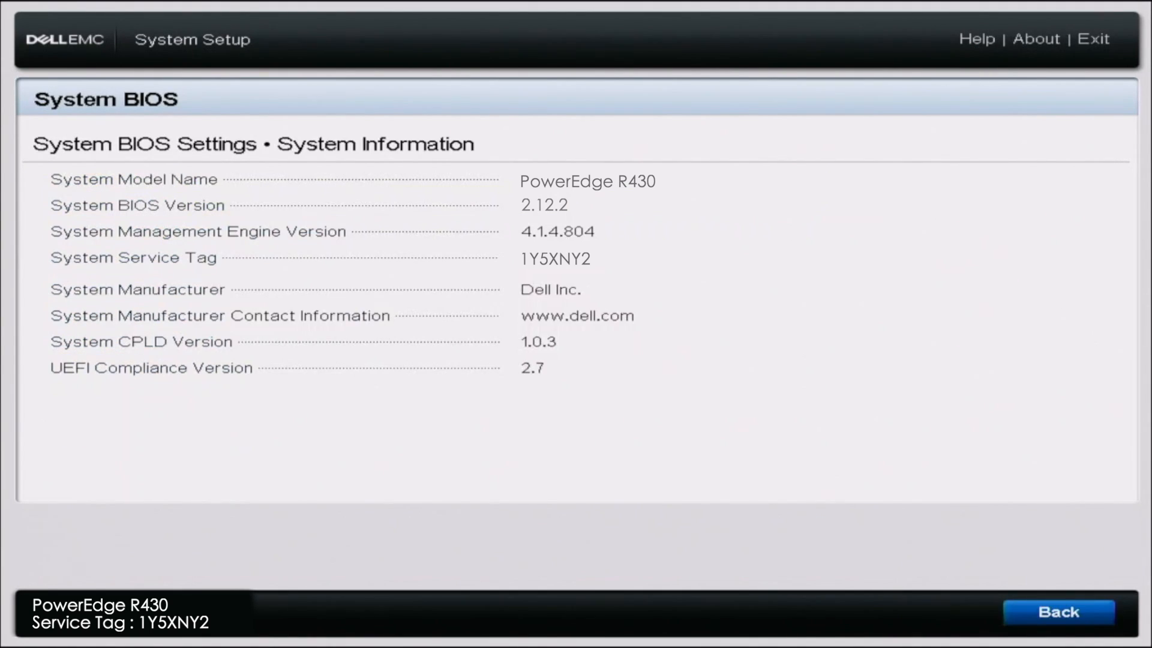